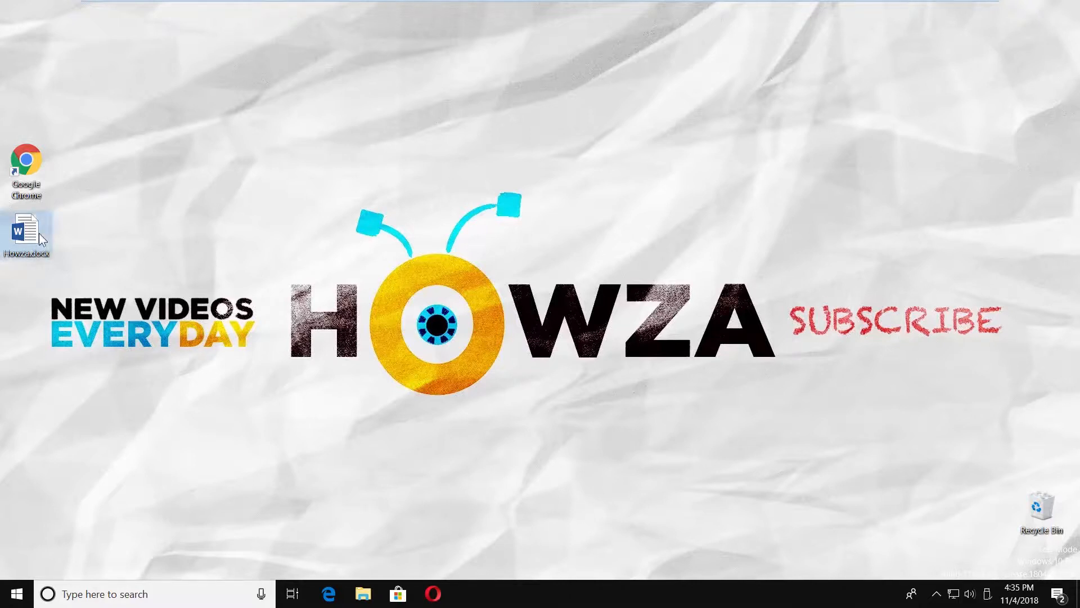
# Open Howza.docx in Word and bring up the Save As dialog
pyautogui.doubleClick(27, 229)
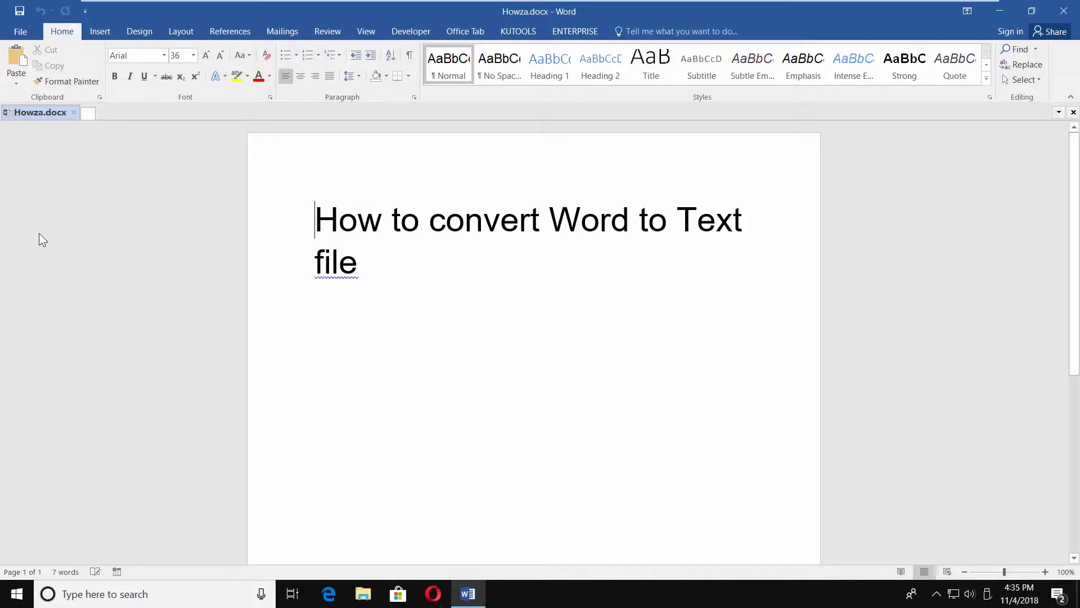
pyautogui.click(22, 31)
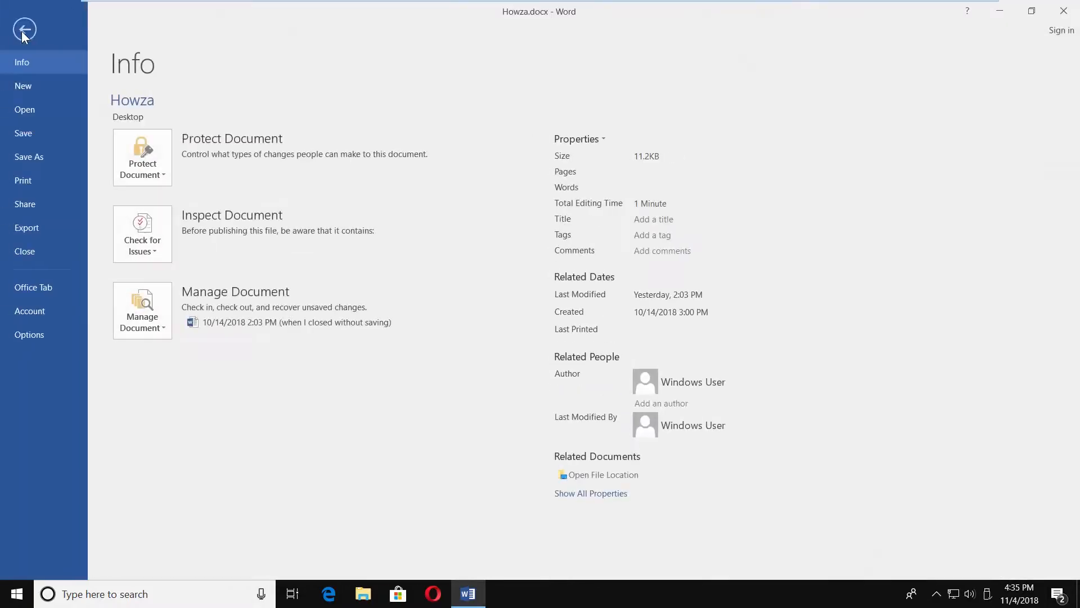
pyautogui.click(29, 156)
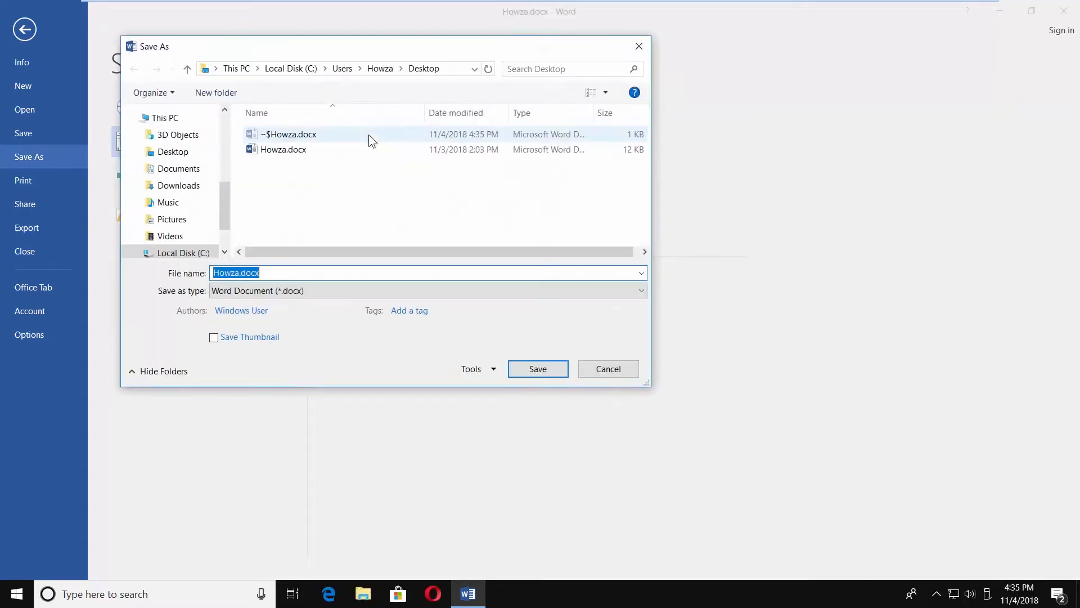
# Save the document to the Desktop as Howza.txt in Plain Text (*.txt) format
pyautogui.click(640, 290)
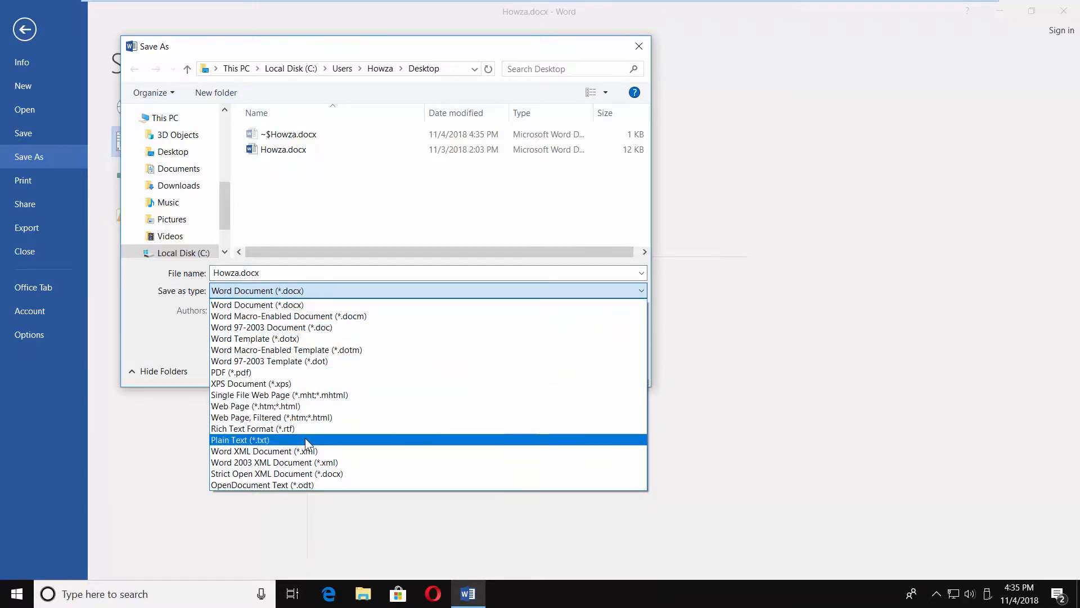
pyautogui.click(237, 439)
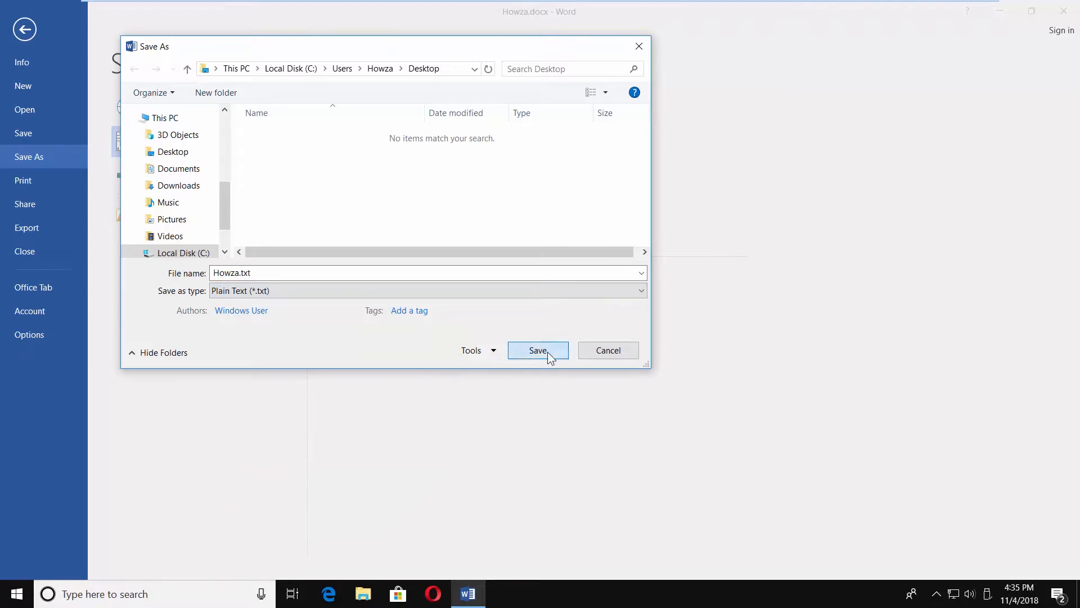
pyautogui.click(538, 350)
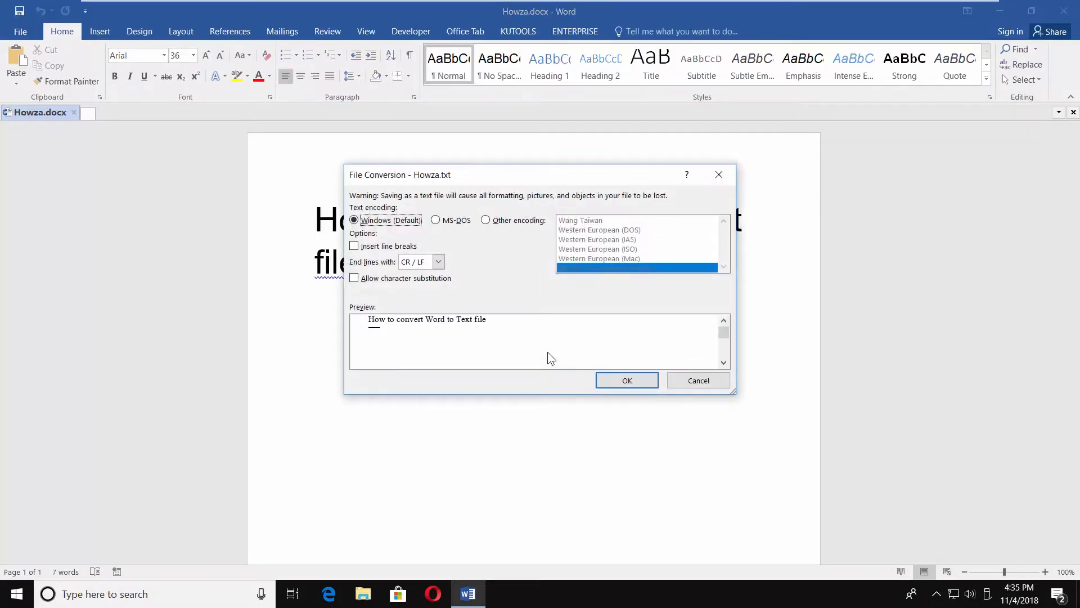
# Keep the Windows (Default) encoding to finish saving Howza.txt
pyautogui.click(627, 380)
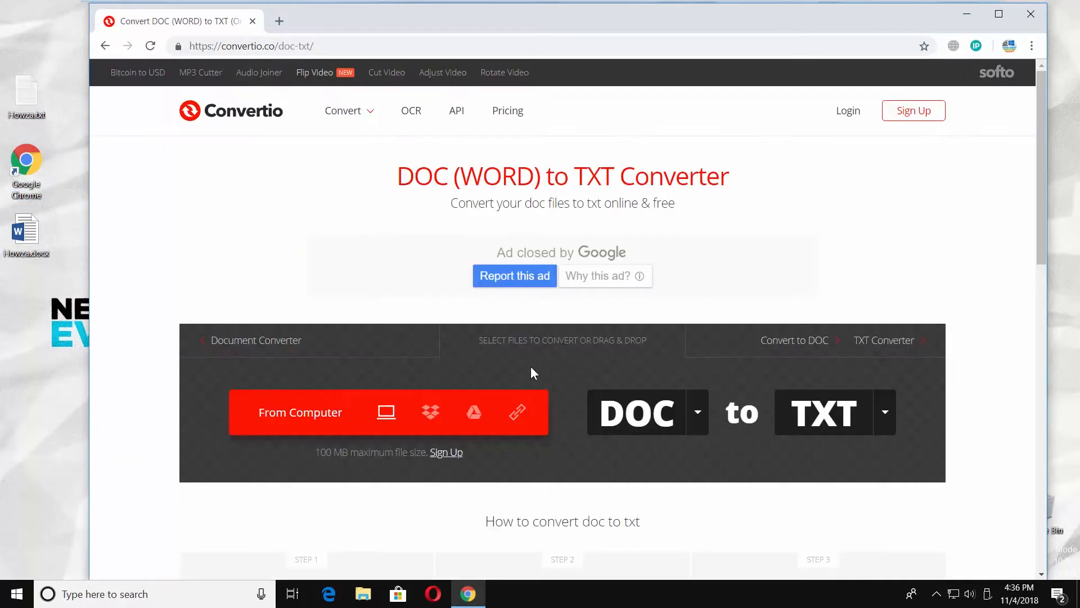
pyautogui.moveTo(550, 370)
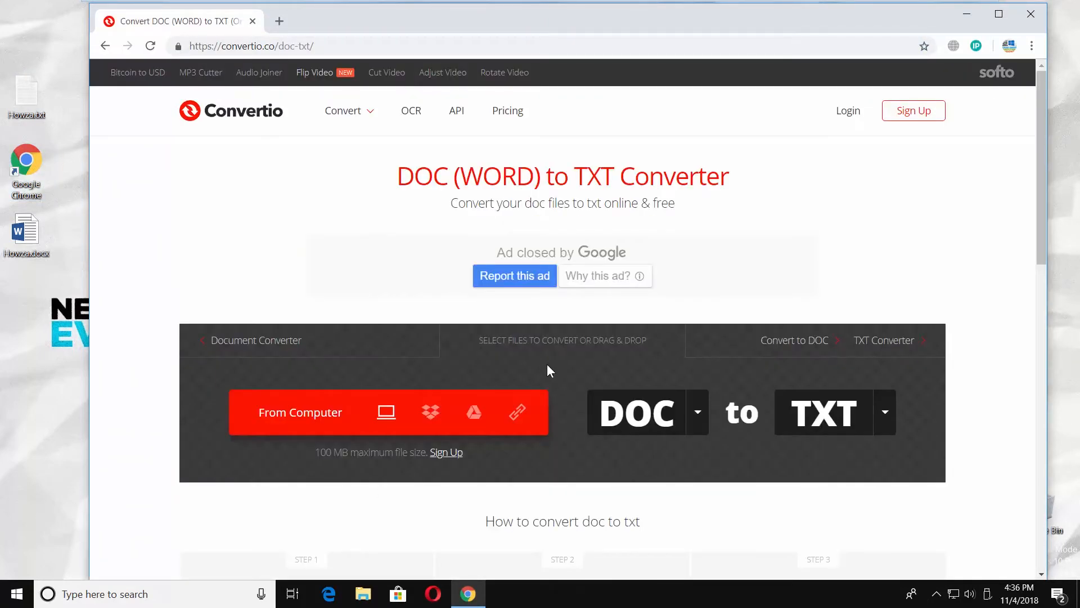
pyautogui.moveTo(290, 415)
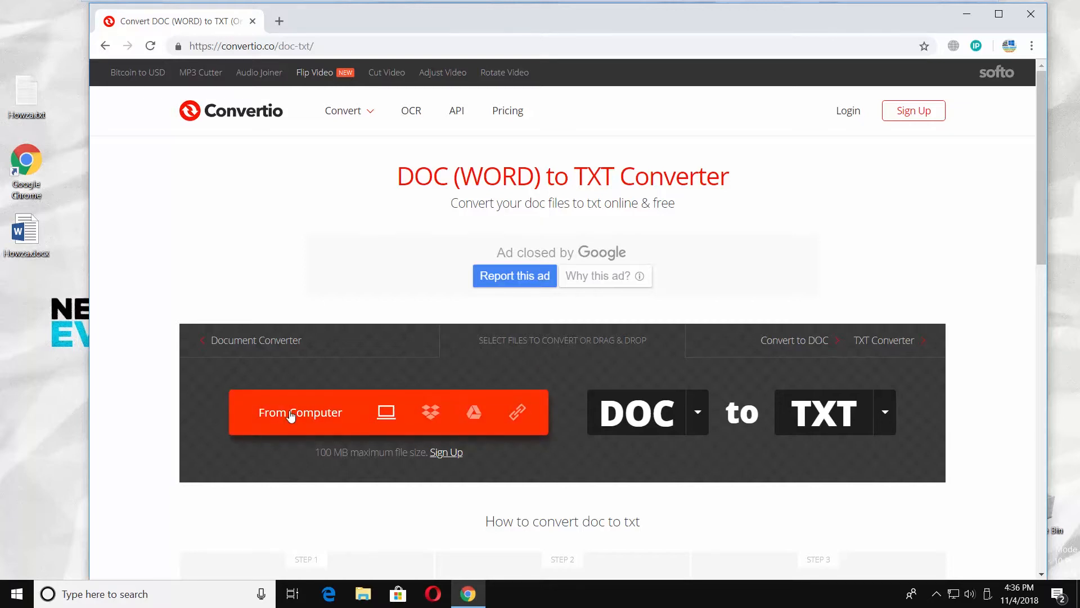
# Upload Howza.docx to Convertio, convert it to TXT, and save Howza (1).txt to the Desktop
pyautogui.click(300, 411)
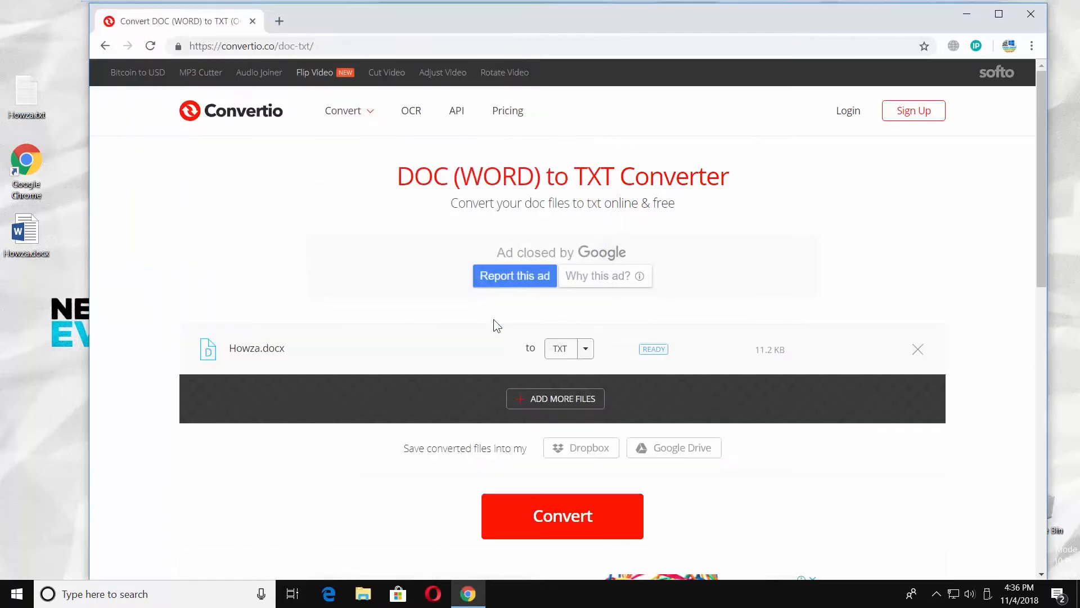
pyautogui.click(562, 516)
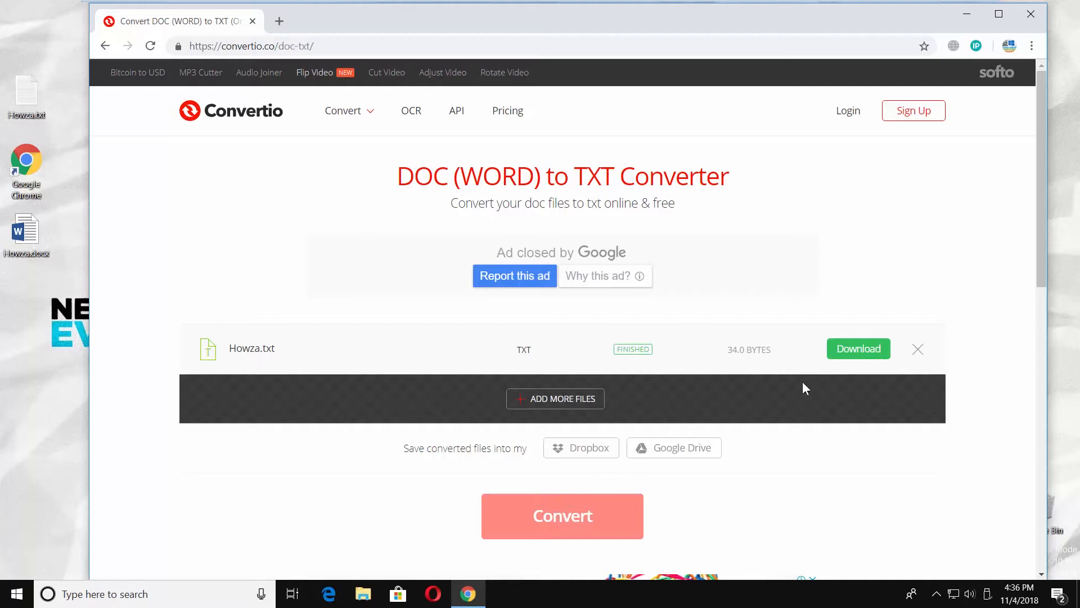
pyautogui.click(858, 348)
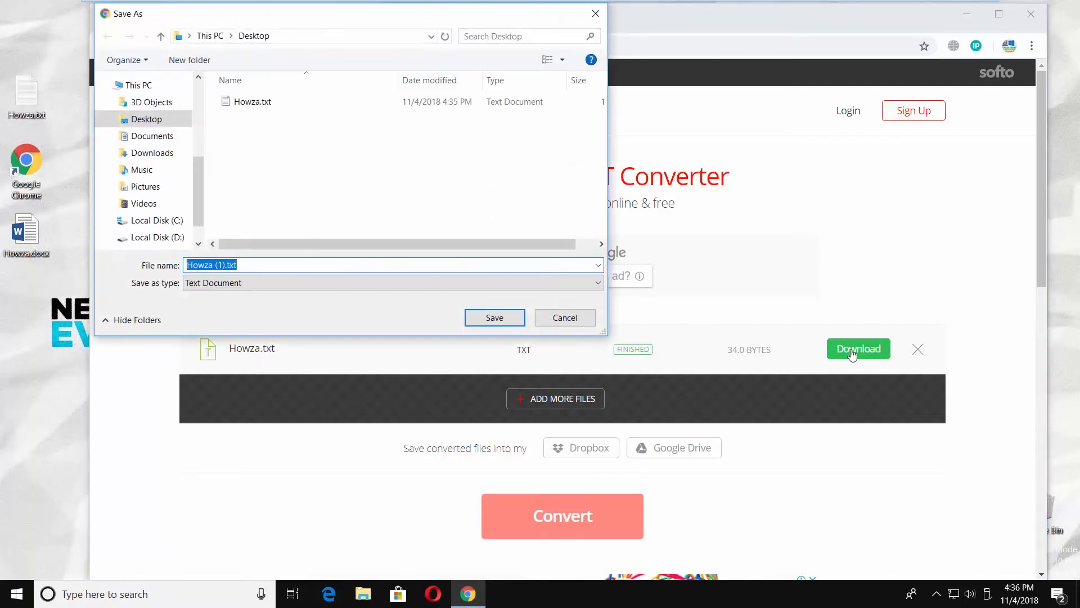
pyautogui.click(495, 317)
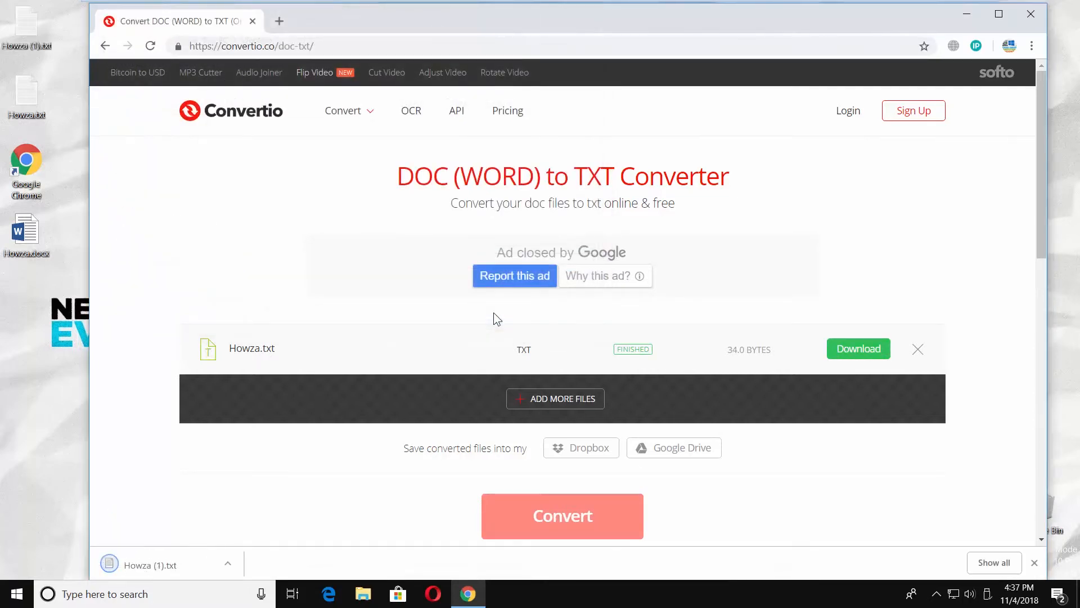